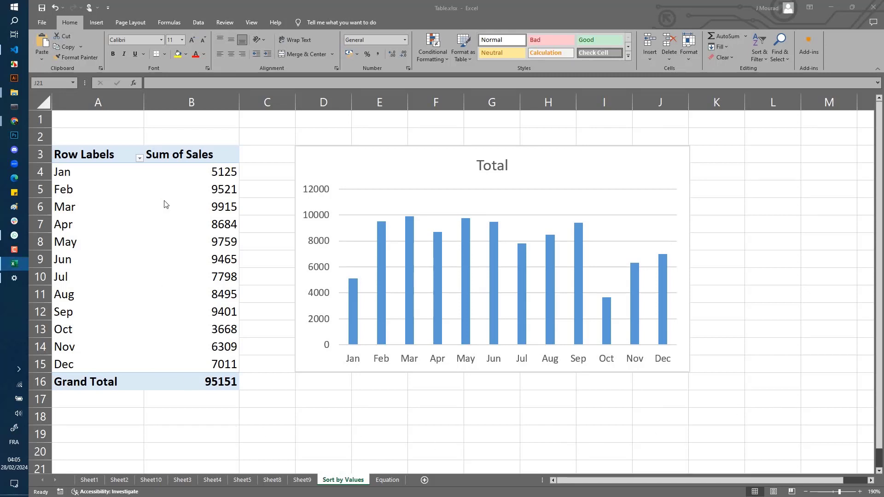
# Select pivot table cells, then open the Row Labels sort and filter menu for months.
pyautogui.click(190, 171)
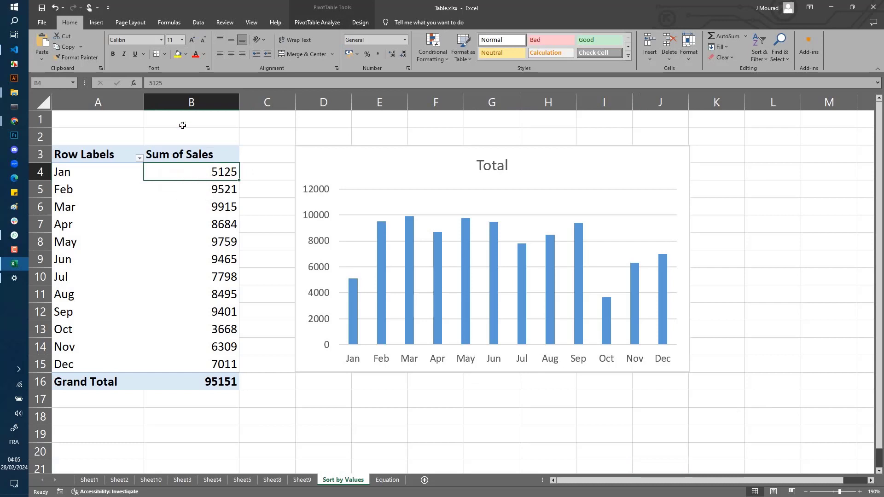
pyautogui.click(191, 153)
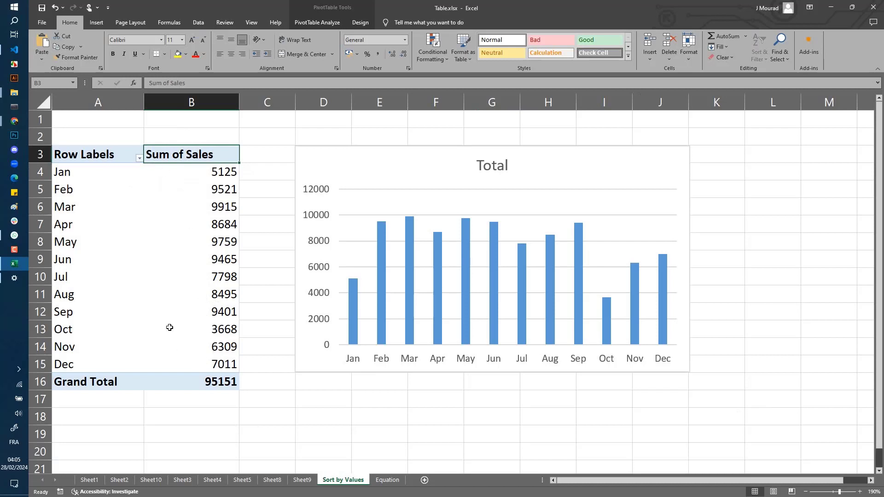
pyautogui.click(97, 154)
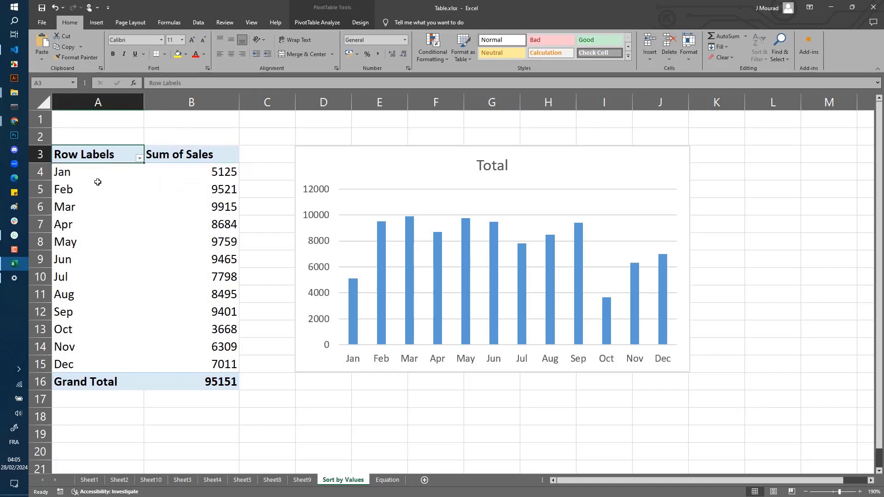
pyautogui.moveTo(70, 172)
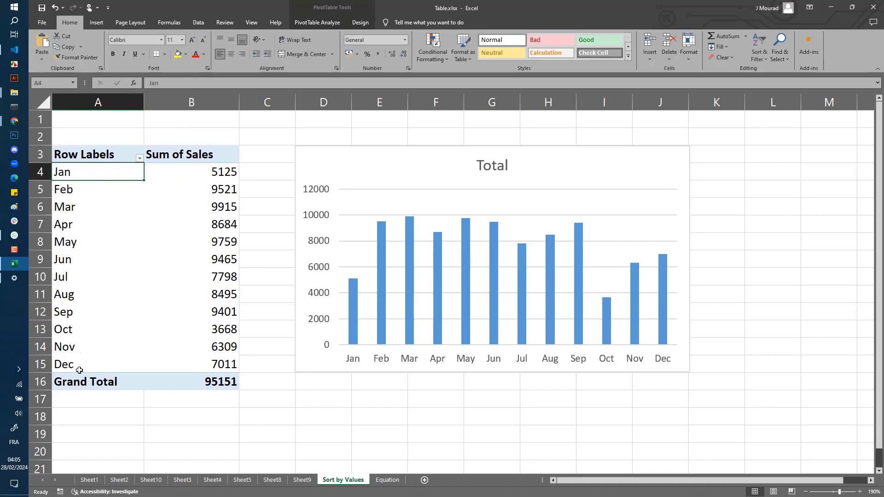
pyautogui.moveTo(102, 175)
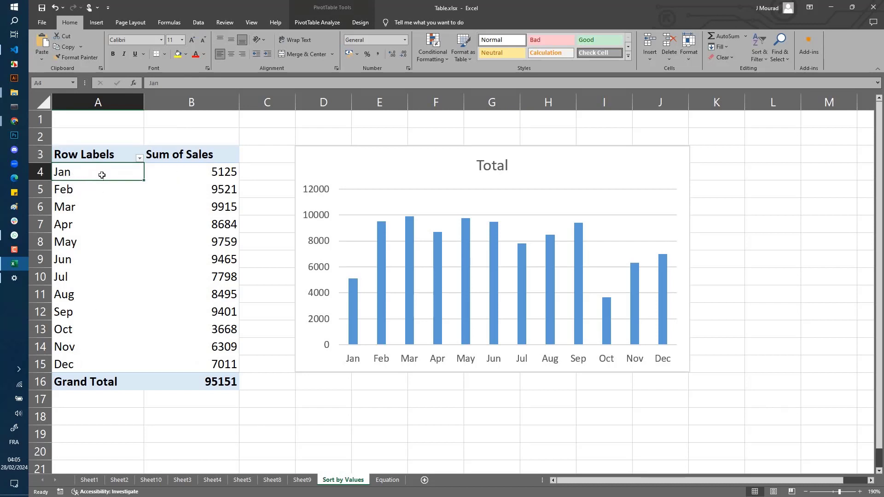
pyautogui.click(191, 189)
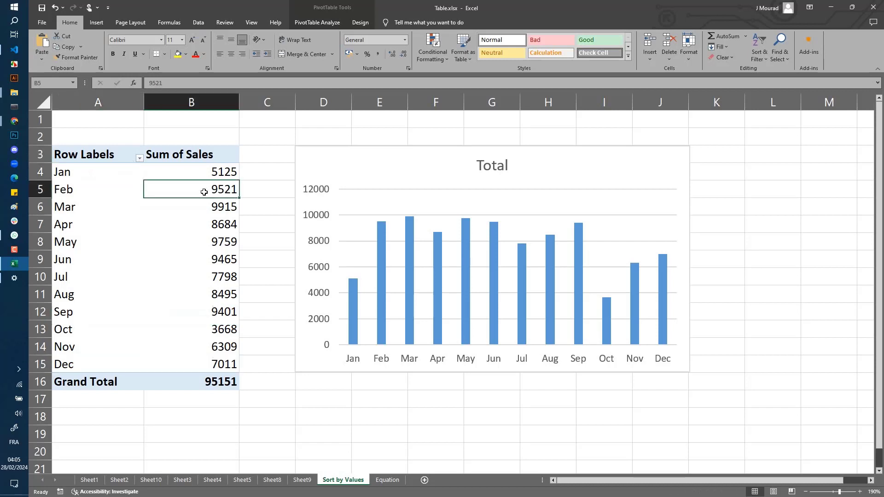
pyautogui.moveTo(213, 137)
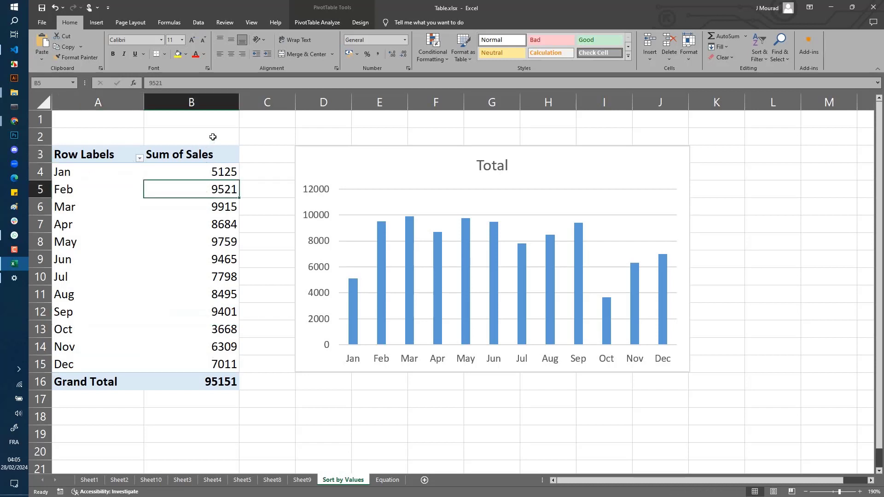
pyautogui.moveTo(182, 166)
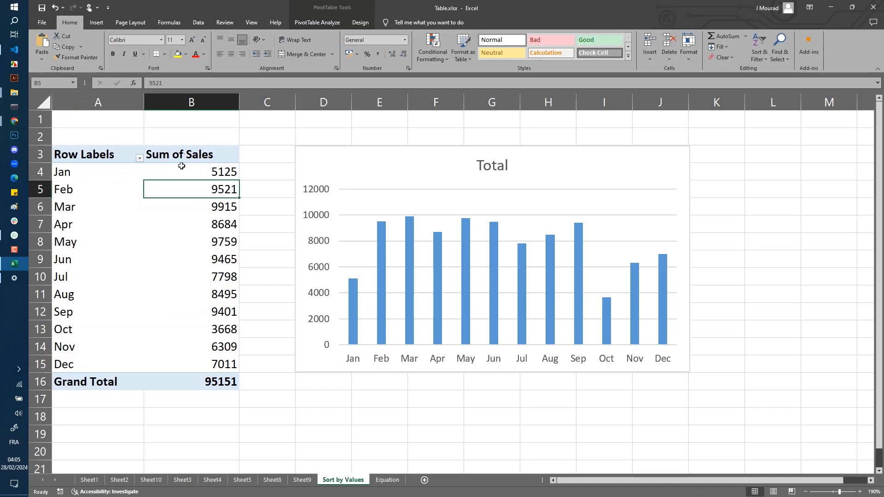
pyautogui.moveTo(201, 196)
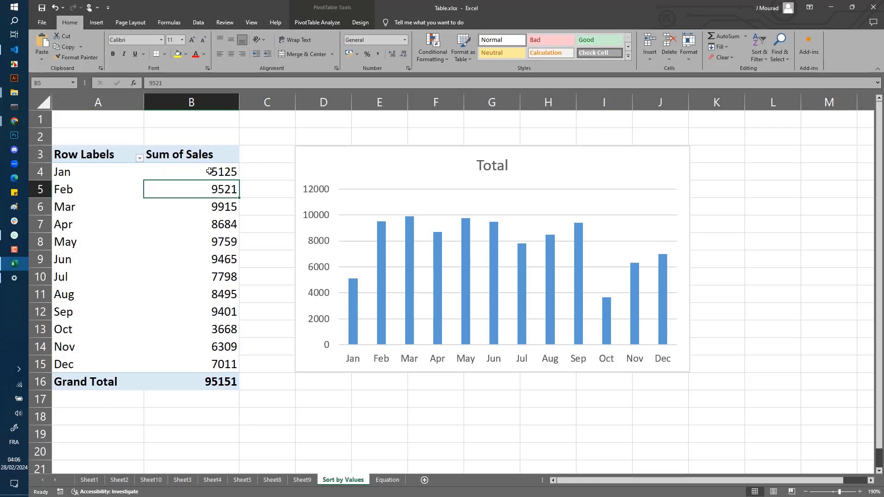
pyautogui.moveTo(204, 346)
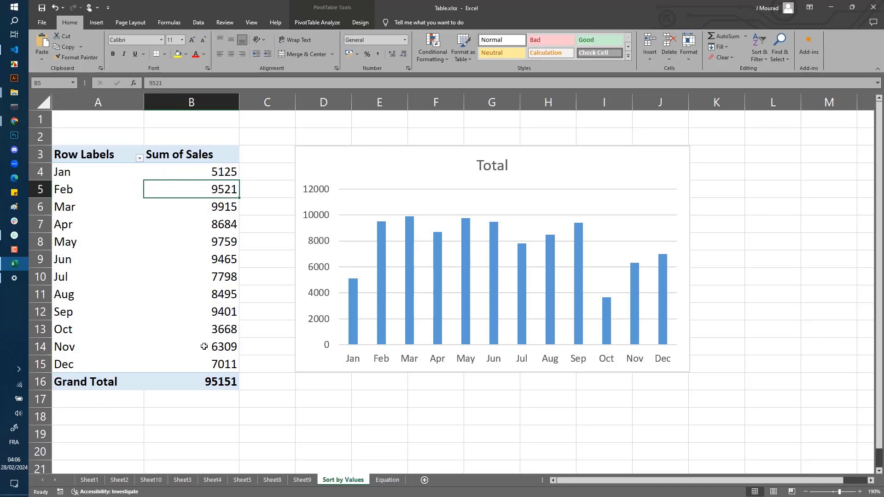
pyautogui.moveTo(180, 365)
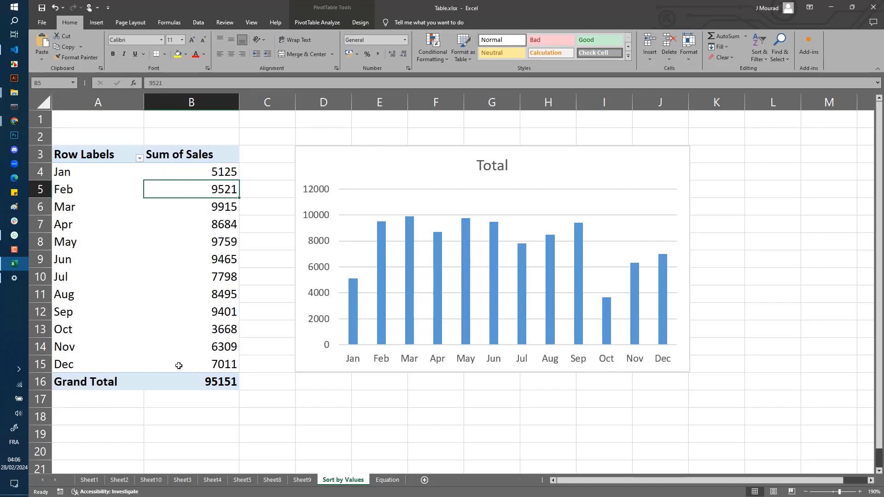
pyautogui.moveTo(207, 361)
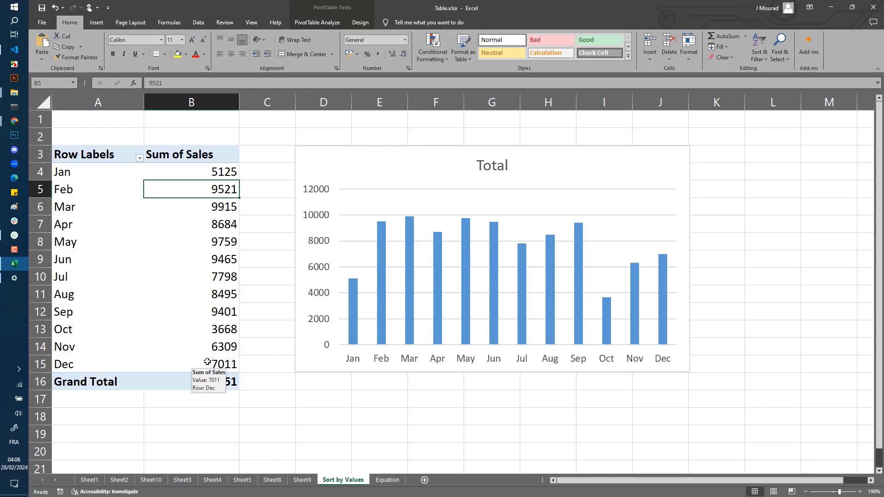
pyautogui.moveTo(198, 349)
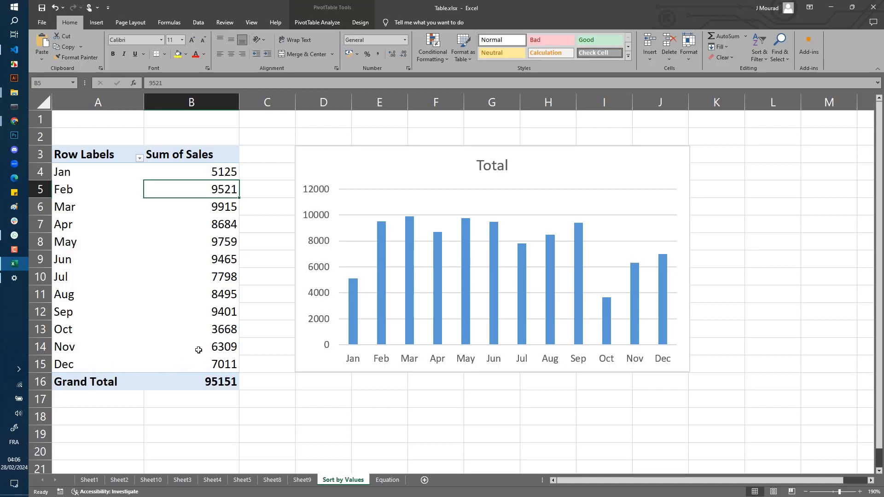
pyautogui.moveTo(200, 188)
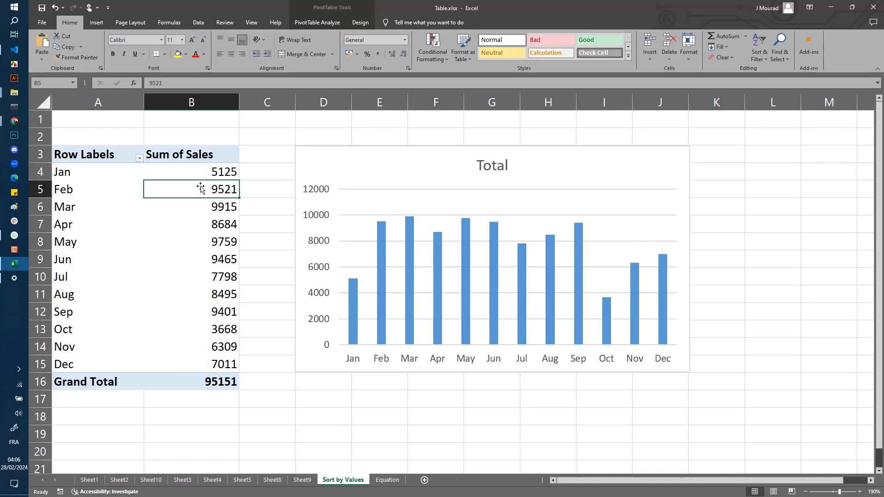
pyautogui.click(191, 154)
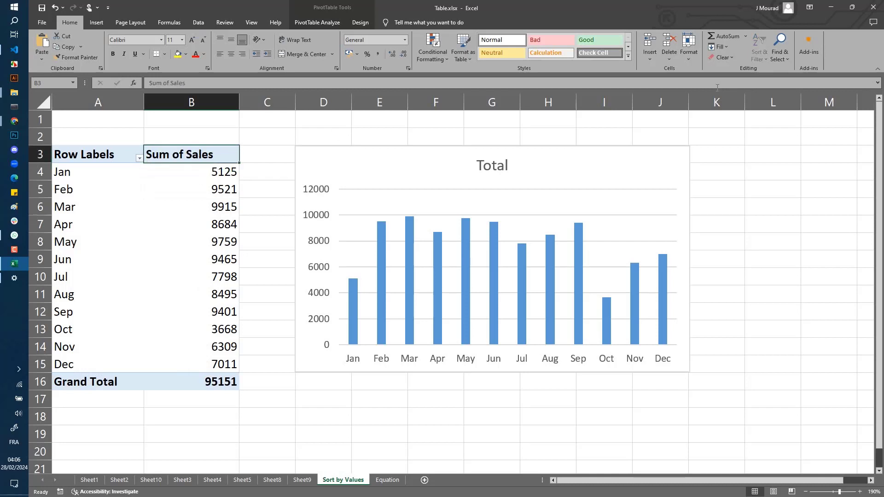
pyautogui.moveTo(758, 46)
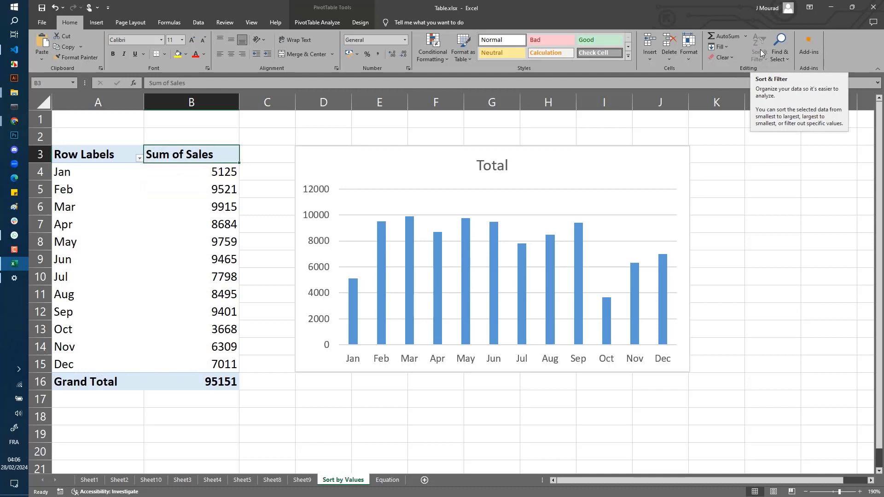
pyautogui.moveTo(235, 174)
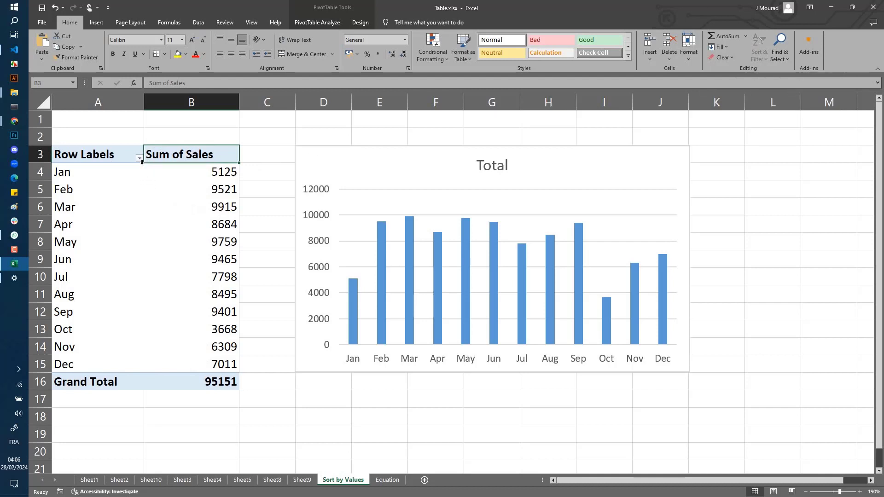
pyautogui.click(140, 159)
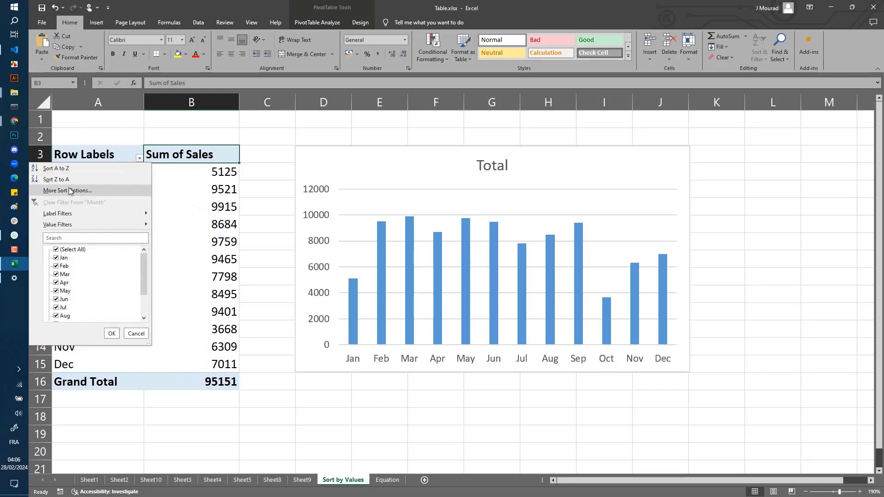
# In the Sort (Month) dialog, apply Descending (Z to A) by Sum of Sales.
pyautogui.click(69, 190)
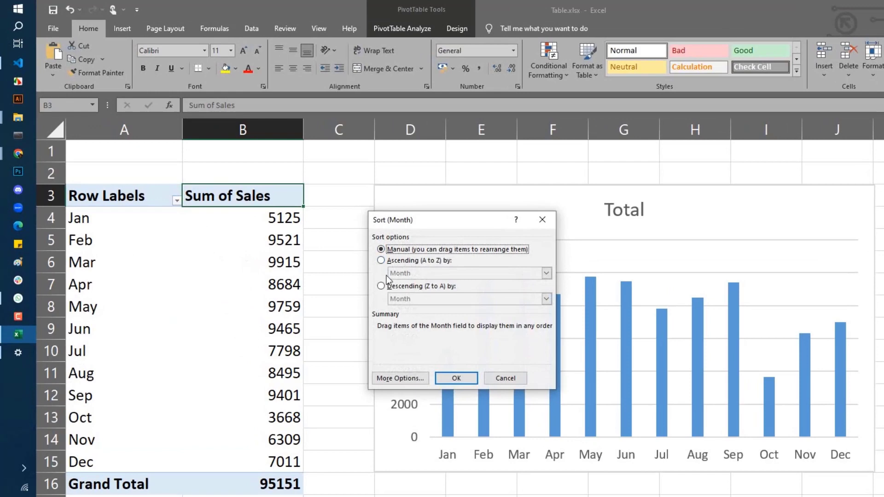
pyautogui.click(382, 286)
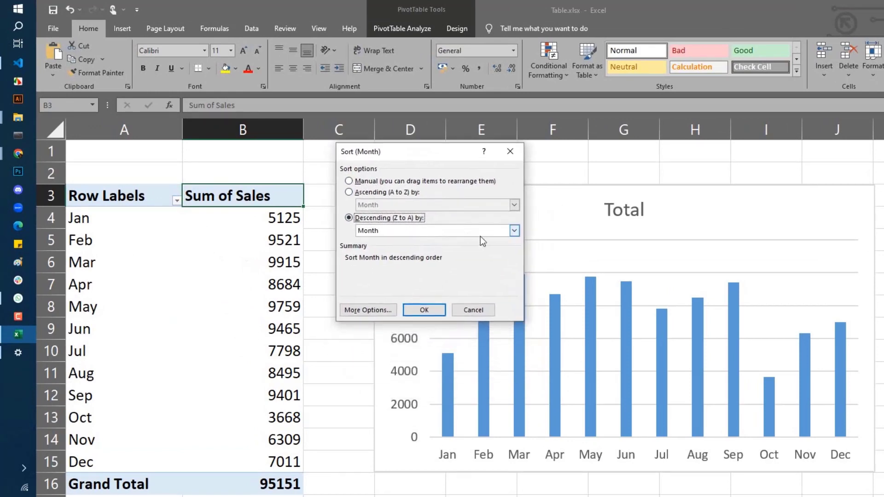
pyautogui.click(512, 231)
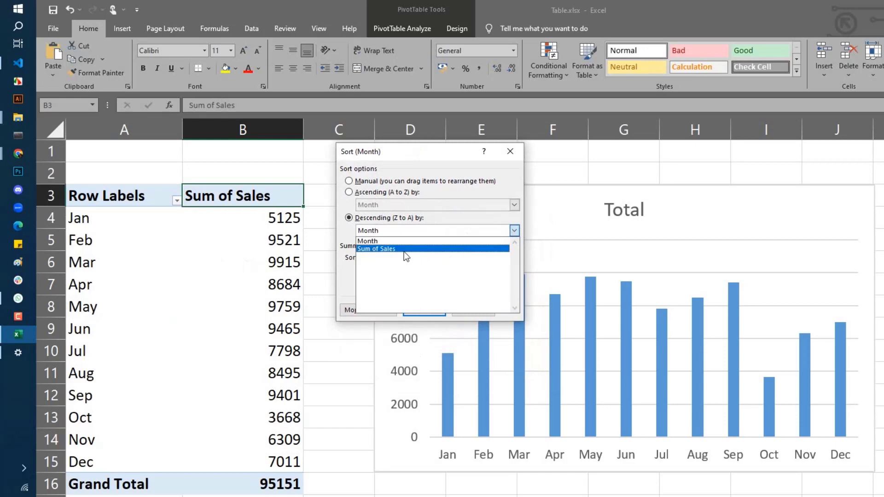
pyautogui.click(376, 249)
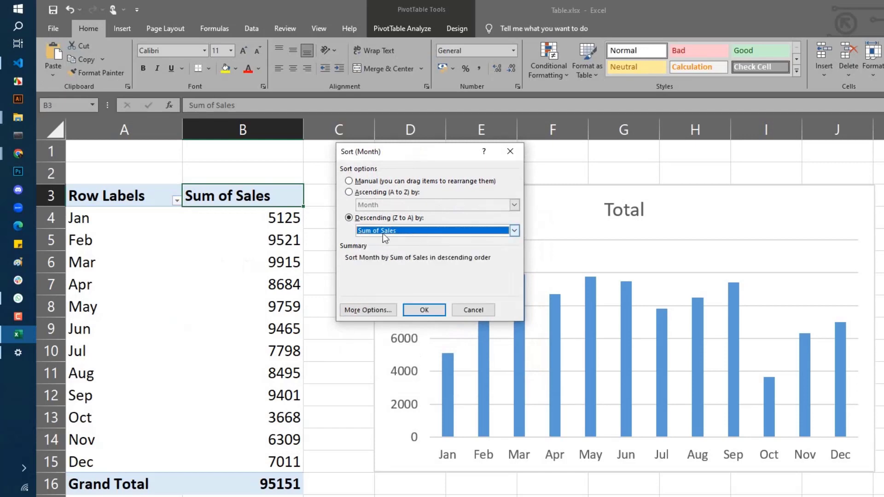
pyautogui.moveTo(393, 241)
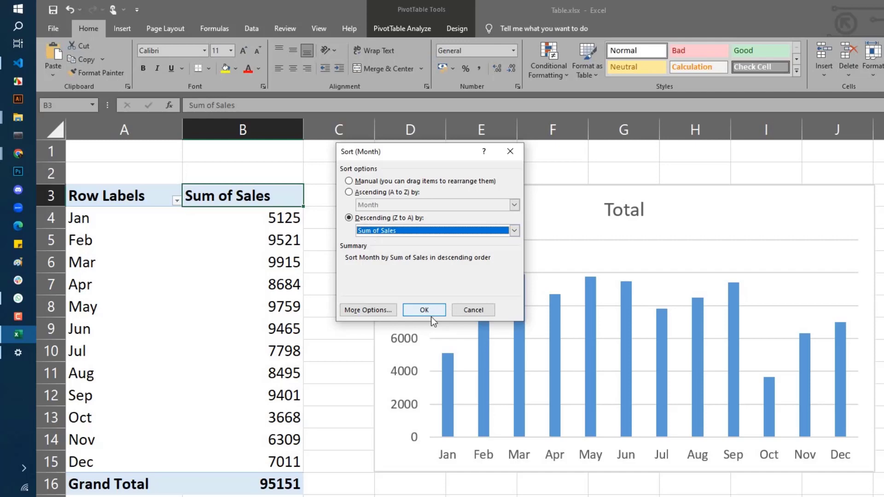
pyautogui.click(424, 309)
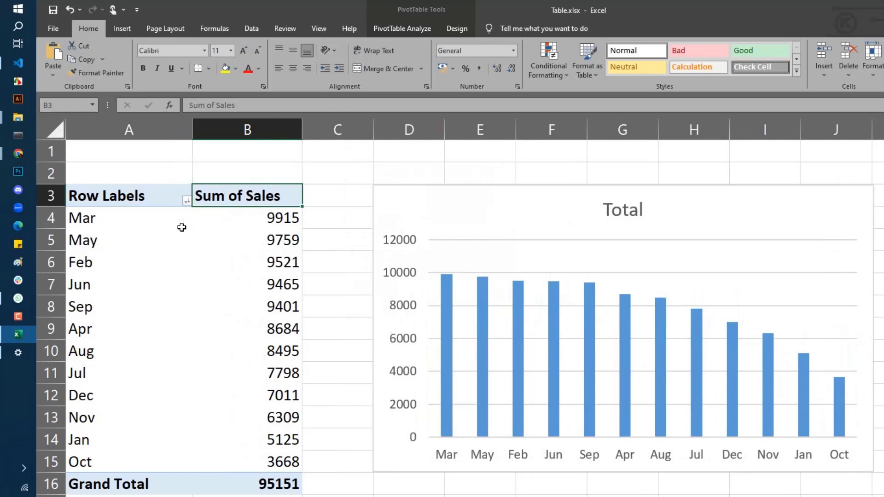
pyautogui.moveTo(205, 224)
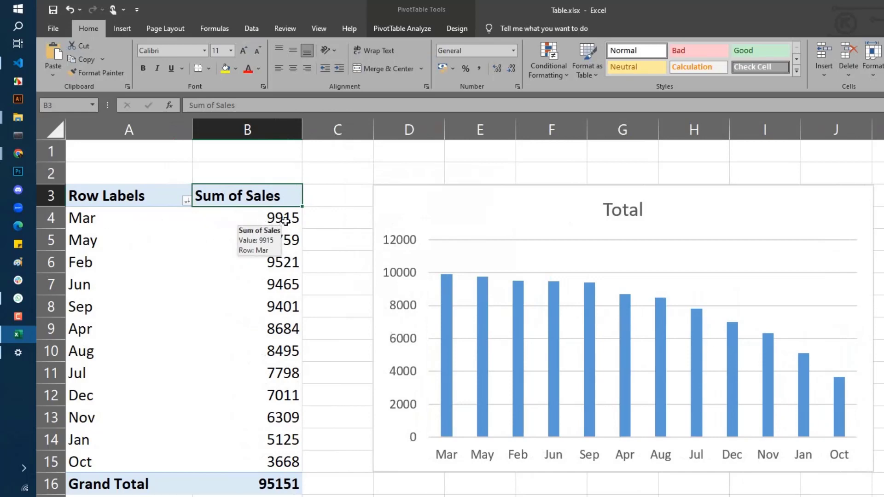
pyautogui.click(246, 217)
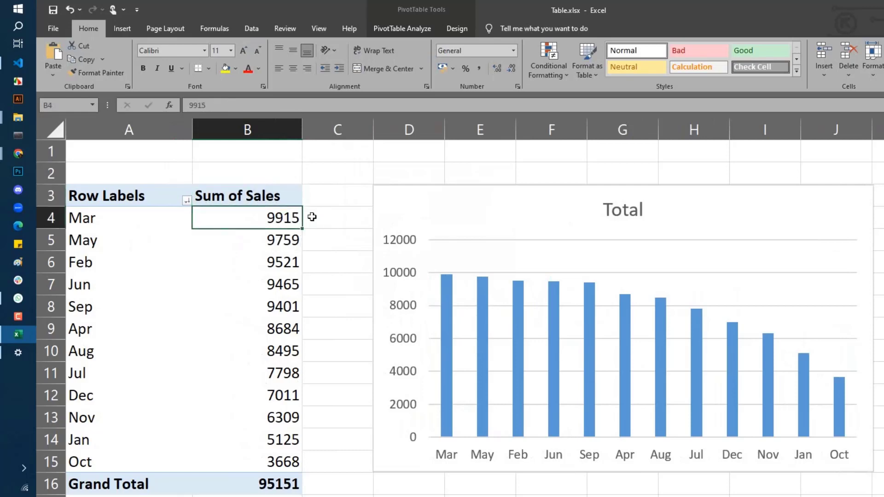
pyautogui.moveTo(141, 454)
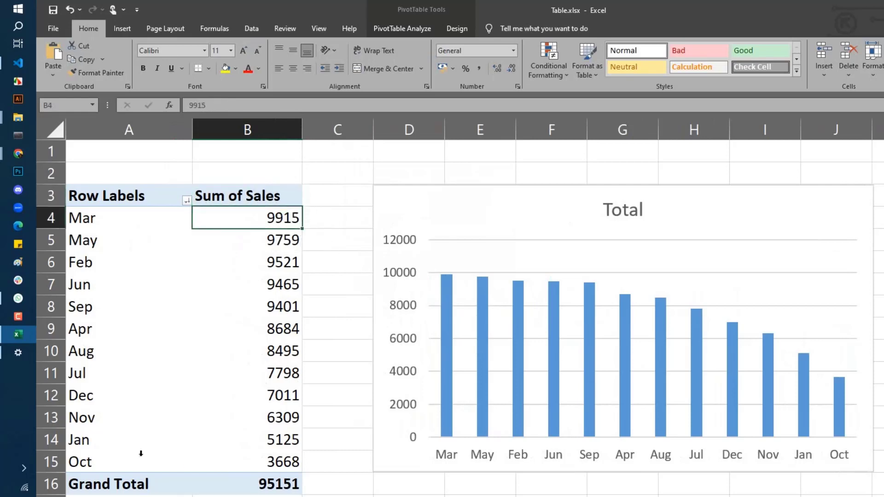
pyautogui.click(247, 462)
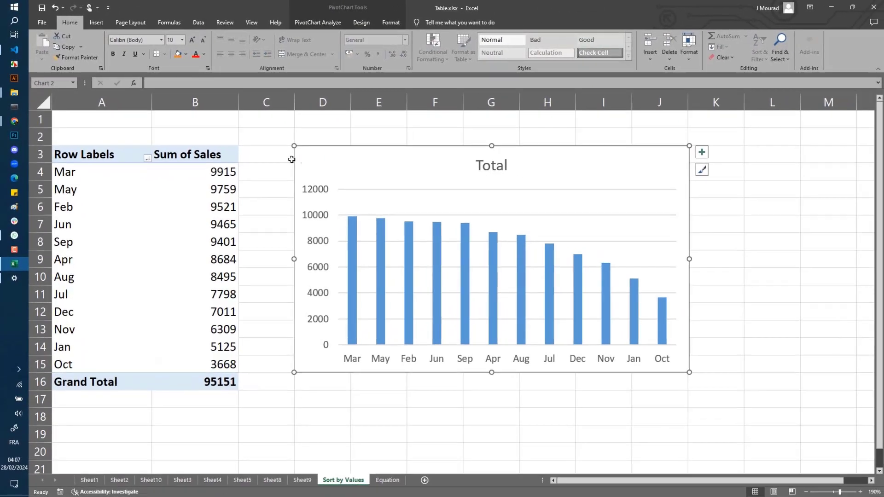
pyautogui.moveTo(645, 381)
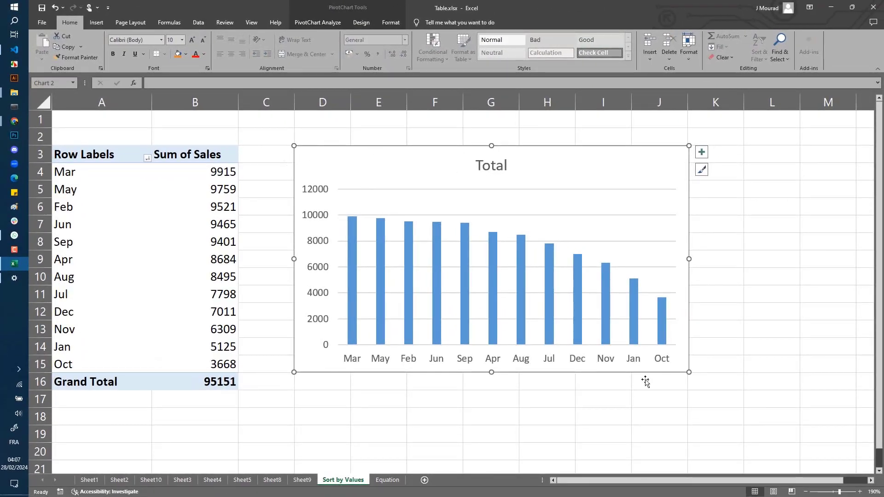
pyautogui.moveTo(314, 332)
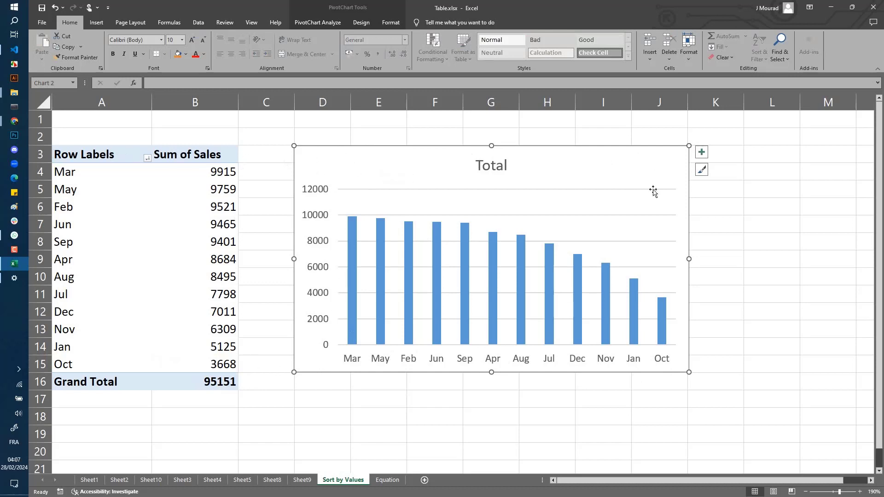
pyautogui.moveTo(353, 279)
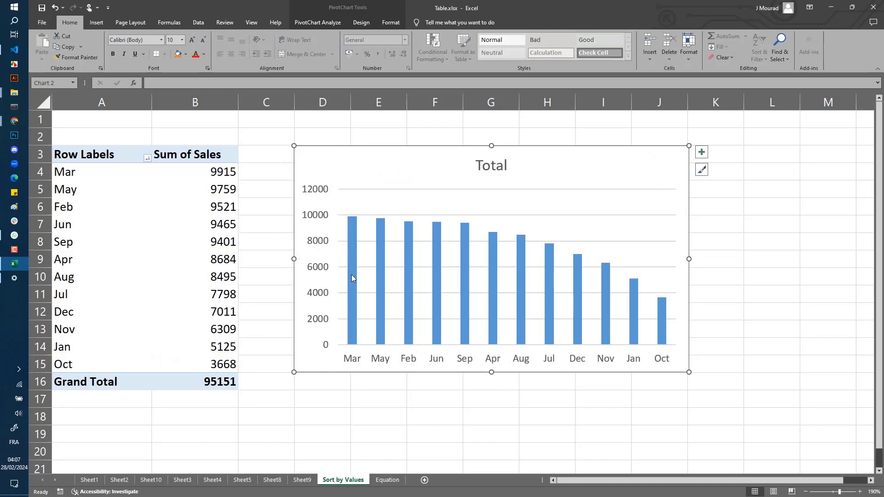
pyautogui.moveTo(361, 368)
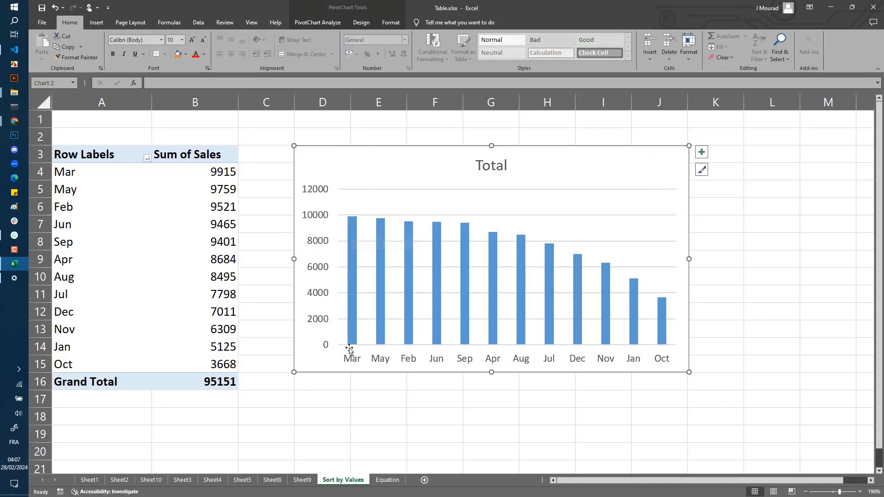
pyautogui.moveTo(348, 252)
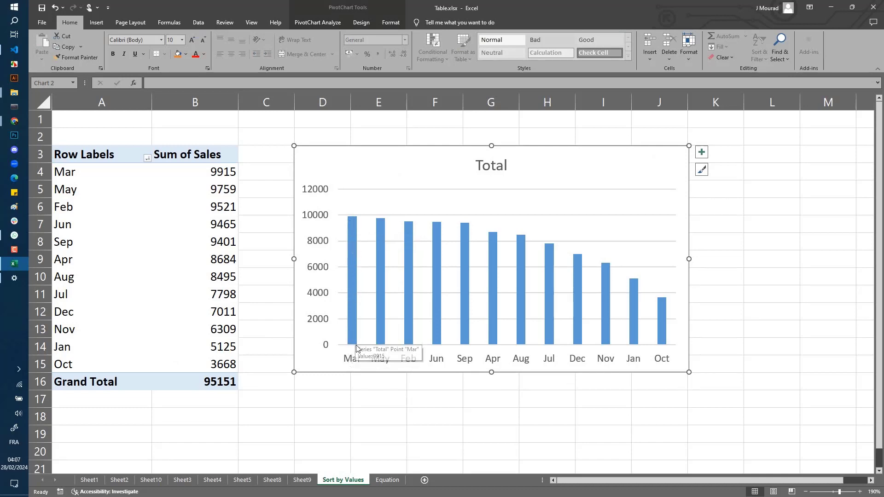
pyautogui.moveTo(666, 331)
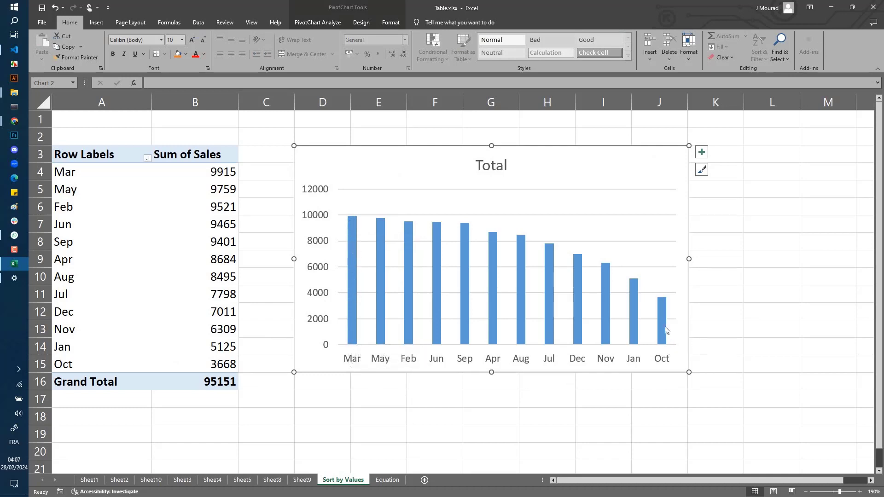
pyautogui.moveTo(688, 373)
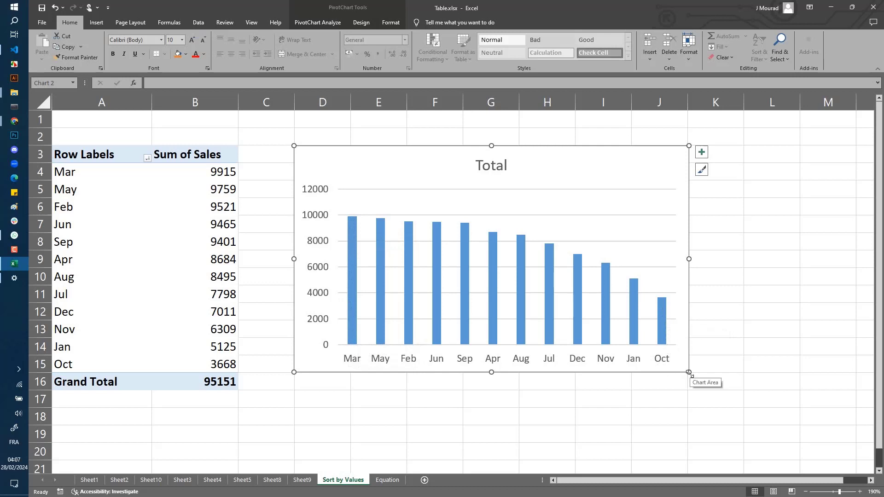
pyautogui.moveTo(349, 409)
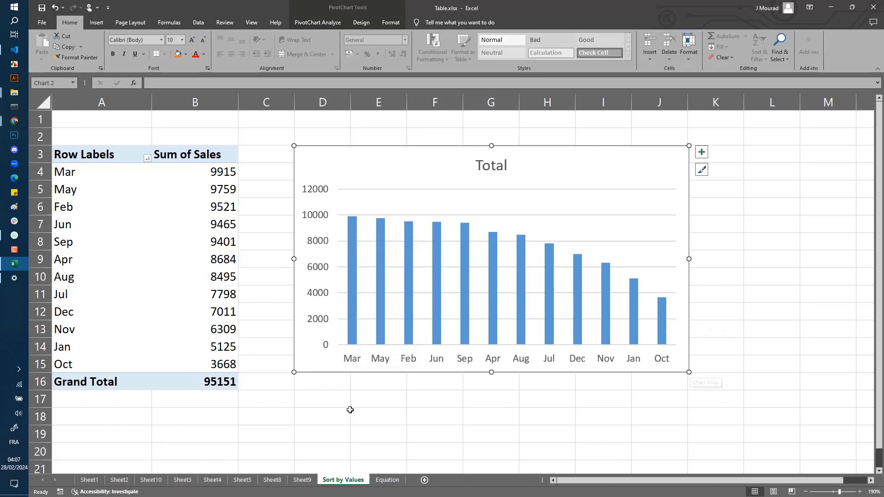
pyautogui.click(715, 466)
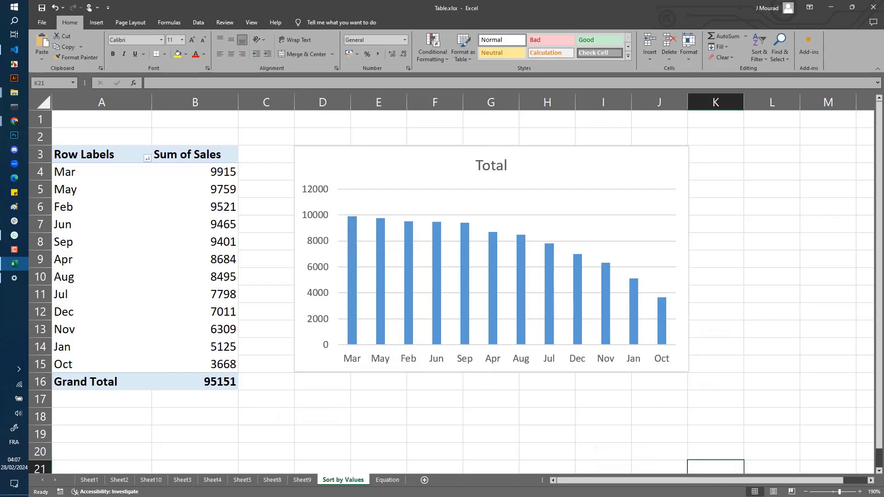